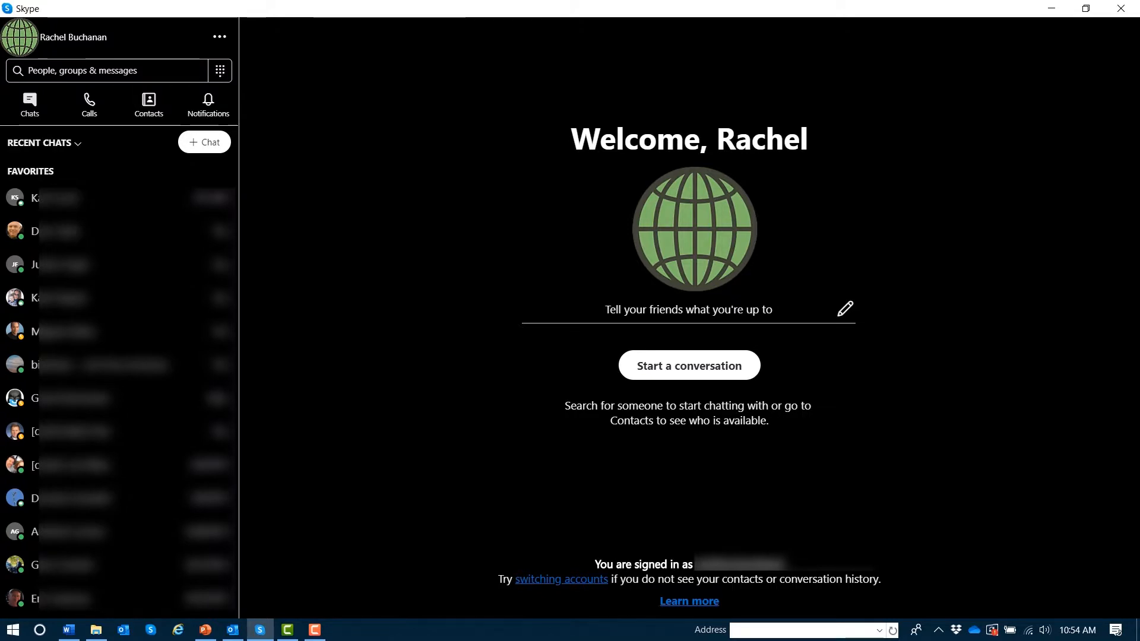
{"action": "key", "text": "insert+h"}
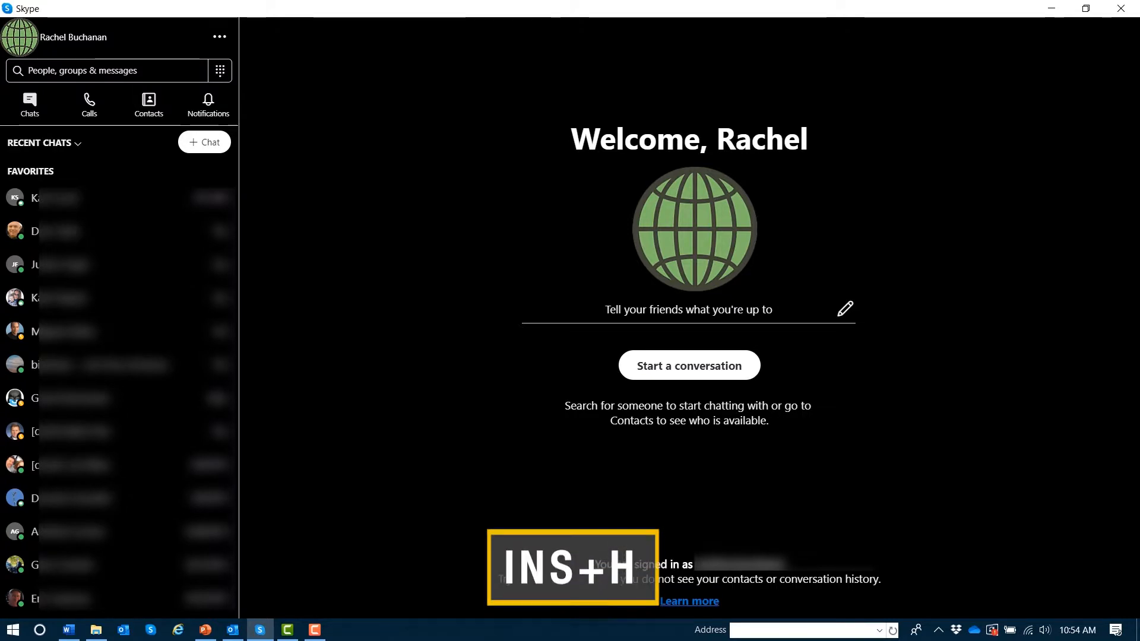